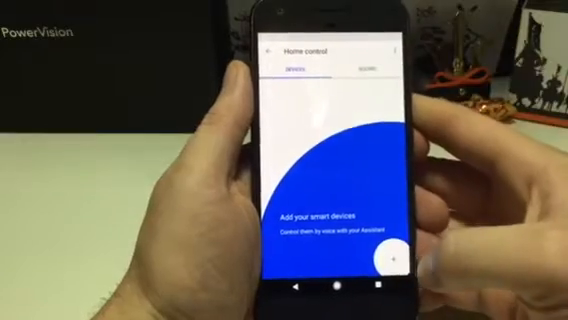
# Go back from Home control to the Discover feed of assistant tips and music cards.
pyautogui.click(390, 260)
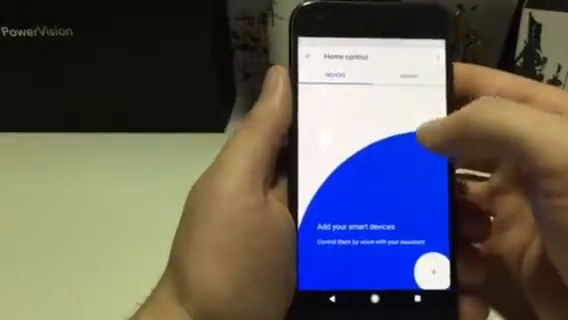
pyautogui.click(410, 72)
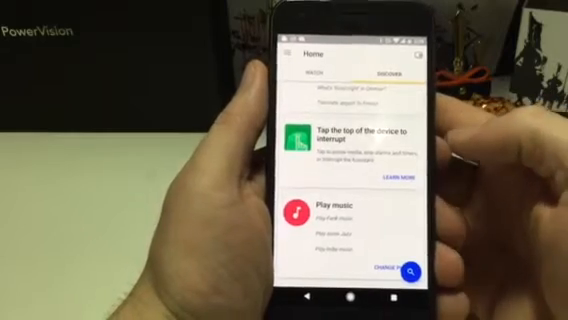
# Show the 'What can you do?' list of example voice commands for music and podcasts.
pyautogui.scroll(-3)
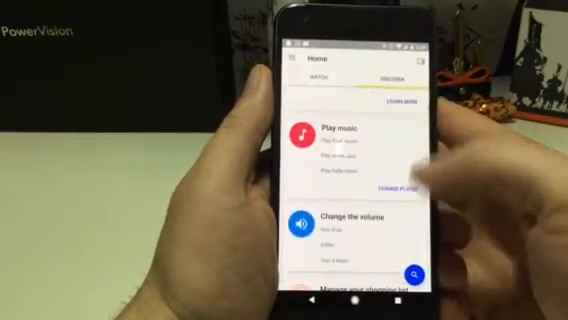
pyautogui.click(392, 184)
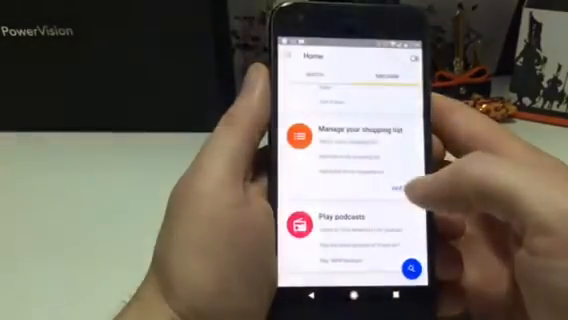
pyautogui.scroll(-3)
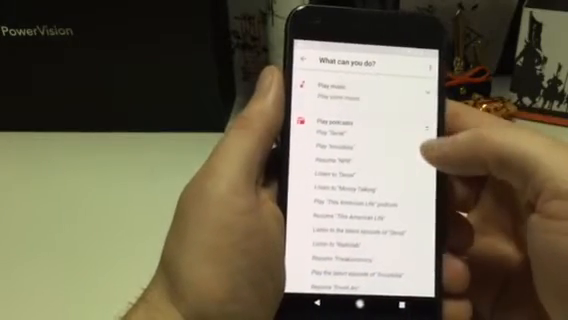
pyautogui.scroll(-3)
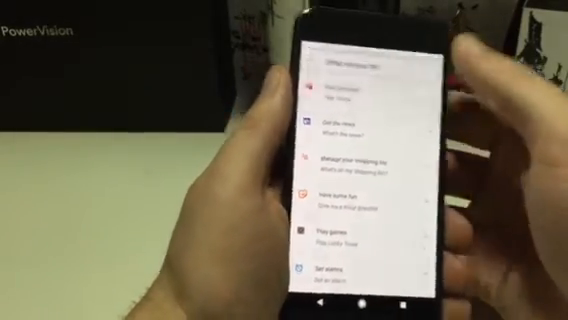
pyautogui.scroll(-3)
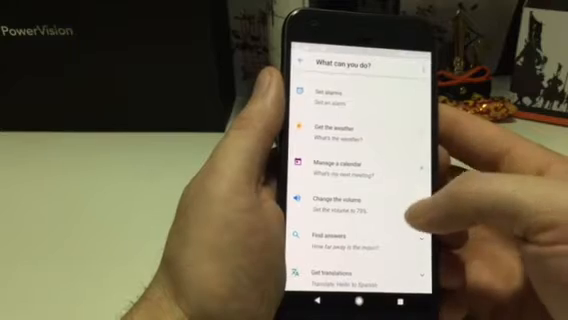
pyautogui.scroll(-3)
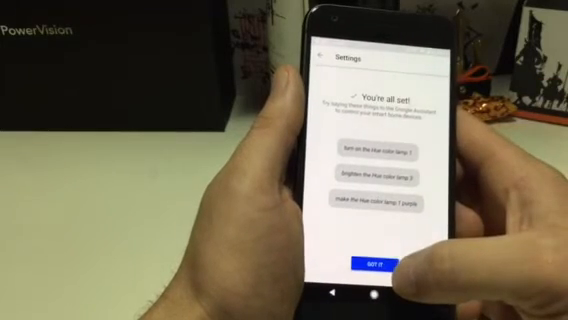
# Dismiss the 'You're all set' confirmation with GOT IT, landing on Assistant settings.
pyautogui.click(380, 264)
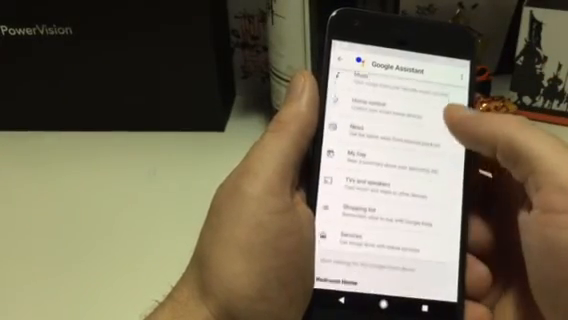
# Scroll the Google Assistant settings to reveal options below My Day and Personal info.
pyautogui.scroll(-3)
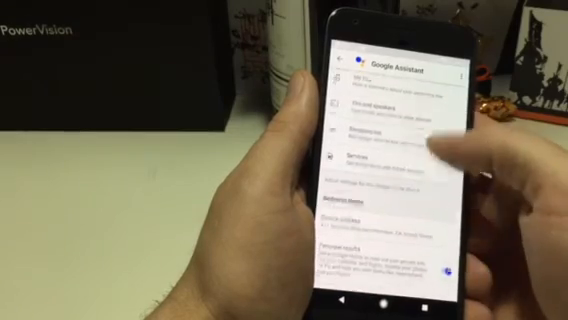